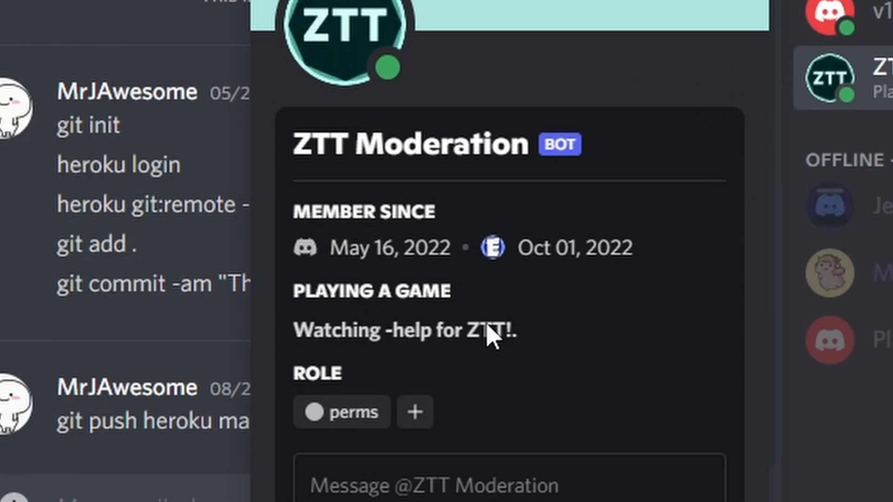
mouse_move(364, 362)
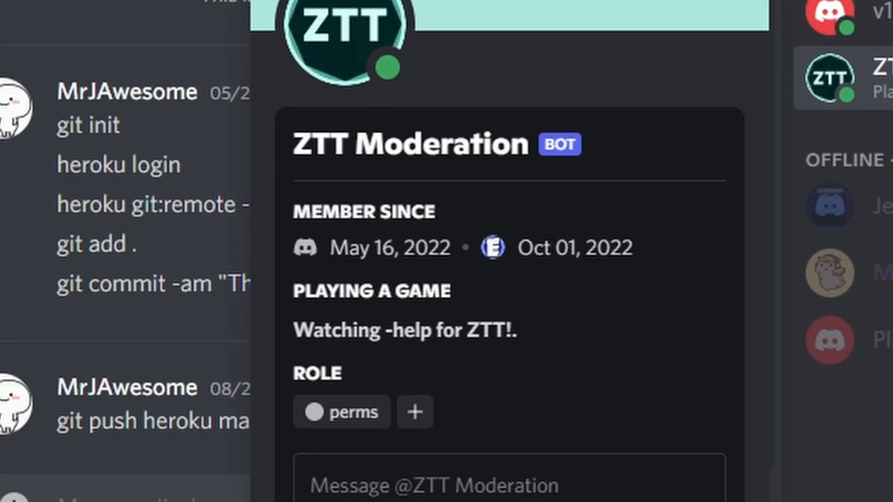
Step: Start a const activities array in the ready handler with 'Subscribe to the channel!'
left_click(487, 491)
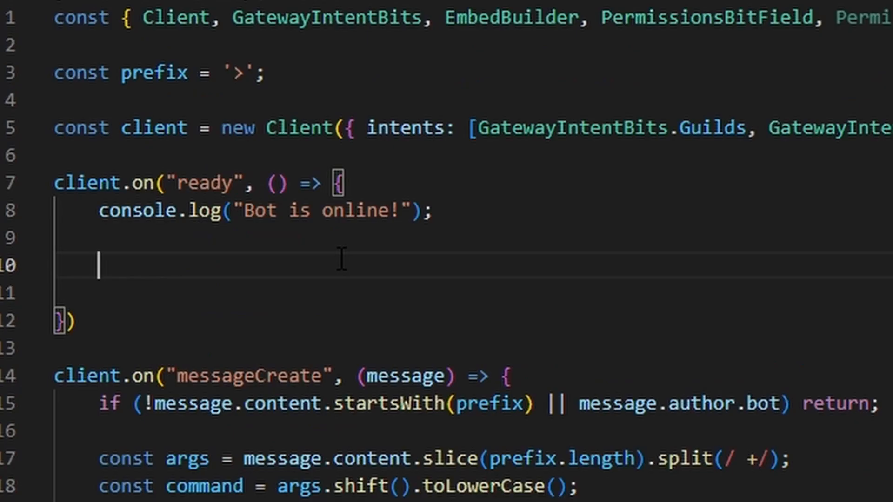
type("const activities")
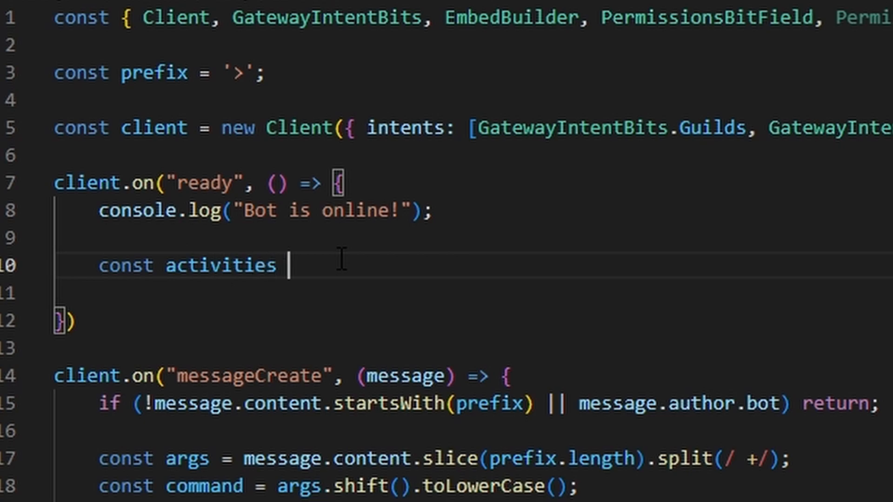
type("= ]")
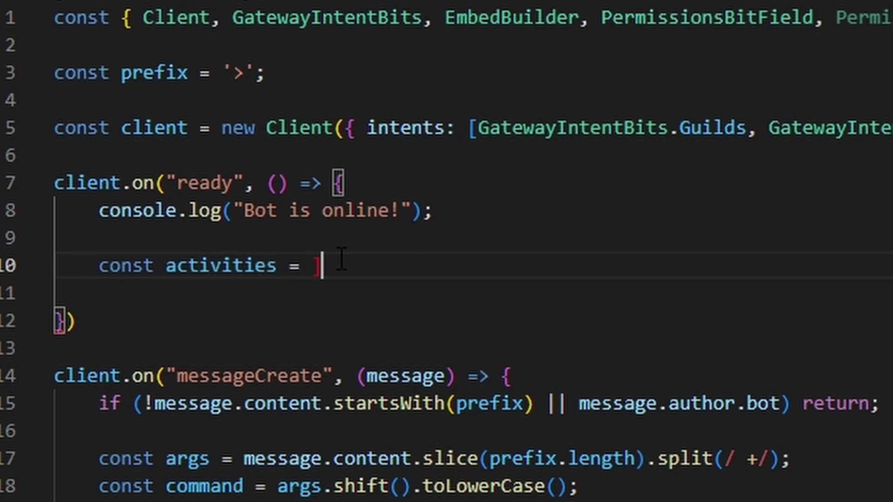
type("[")
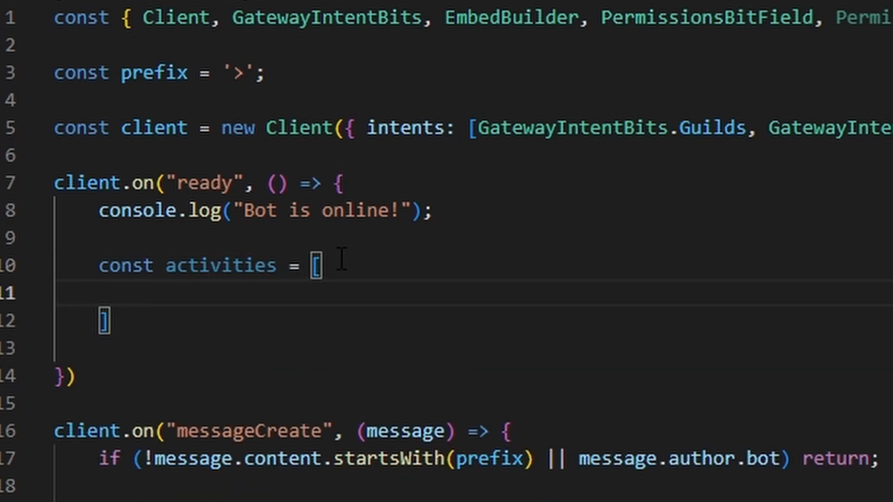
type("''")
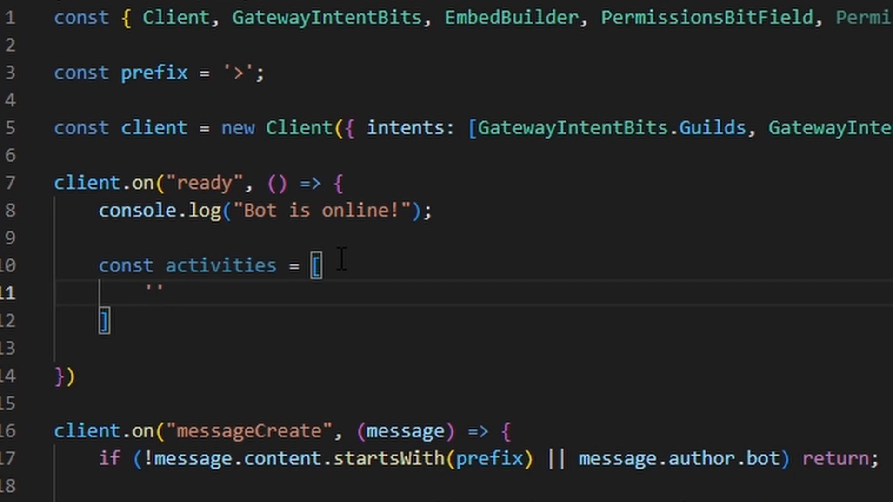
type("Subscribe to")
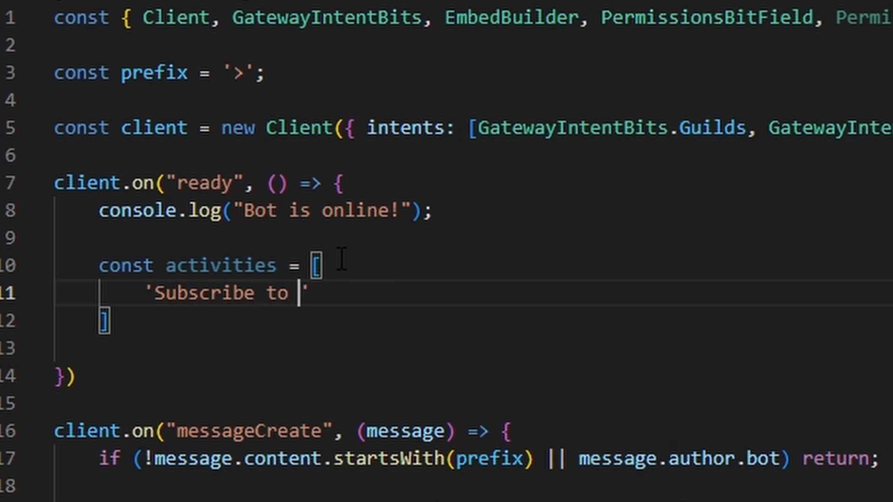
type("the channel!")
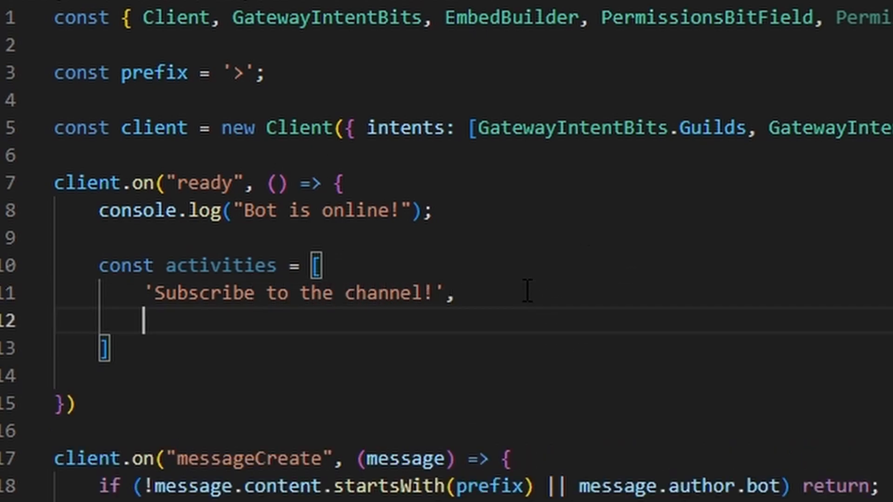
type("'")
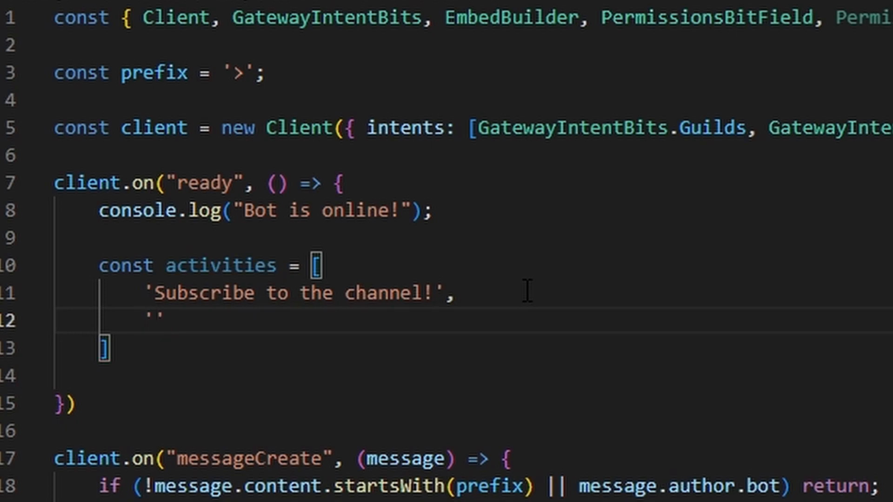
Step: Add 'Watching MrJAwesome's videos!' and 'Leave a comment below!' to the activities array
type("Watcyhing")
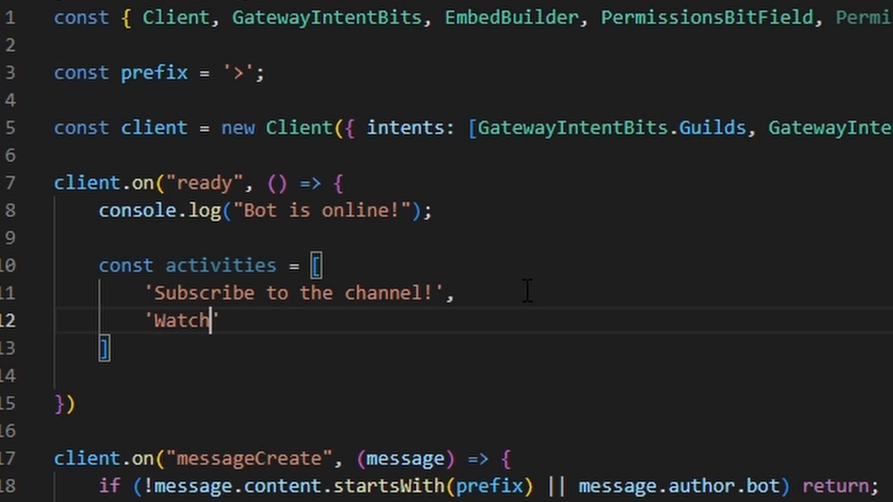
type("ing MrJAwe")
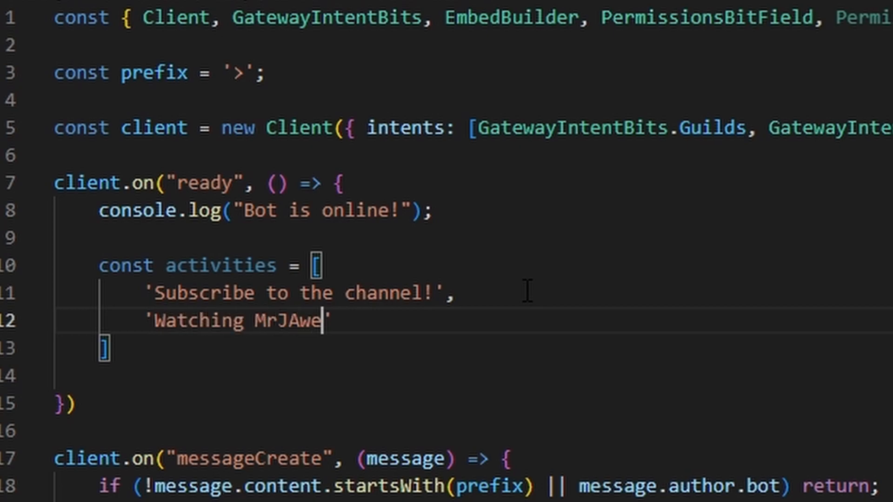
type("some's v")
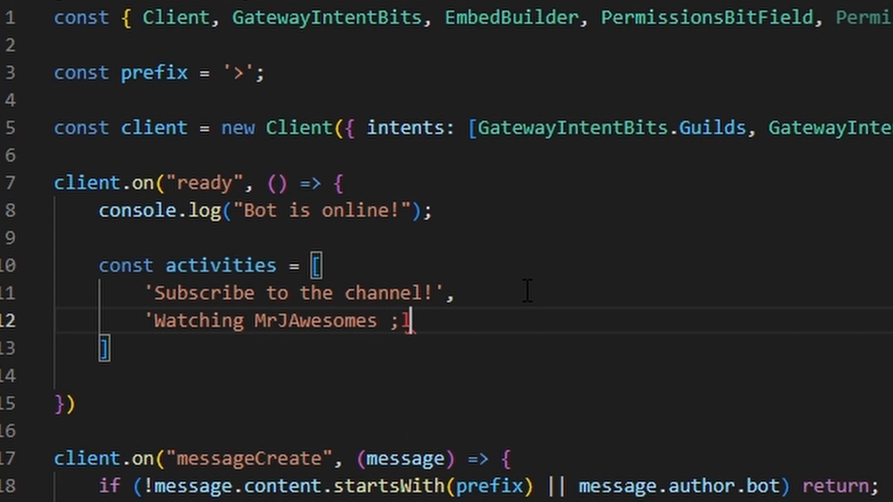
key("Backspace")
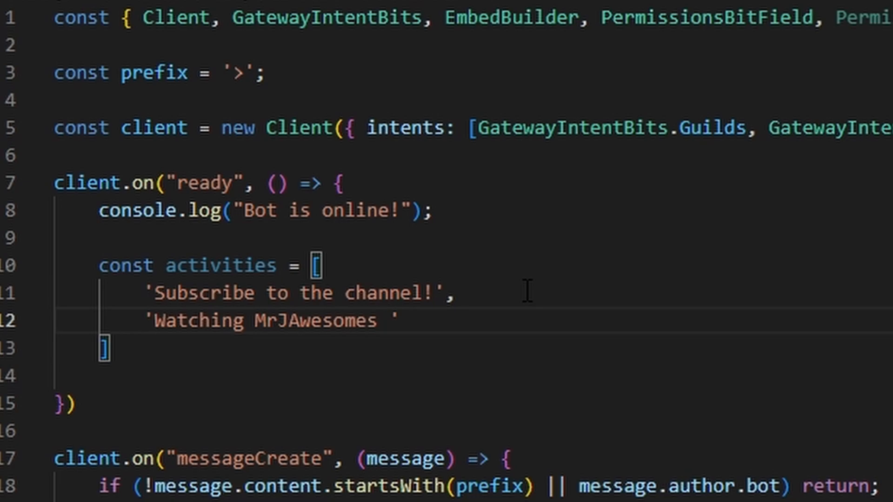
type("videos!'")
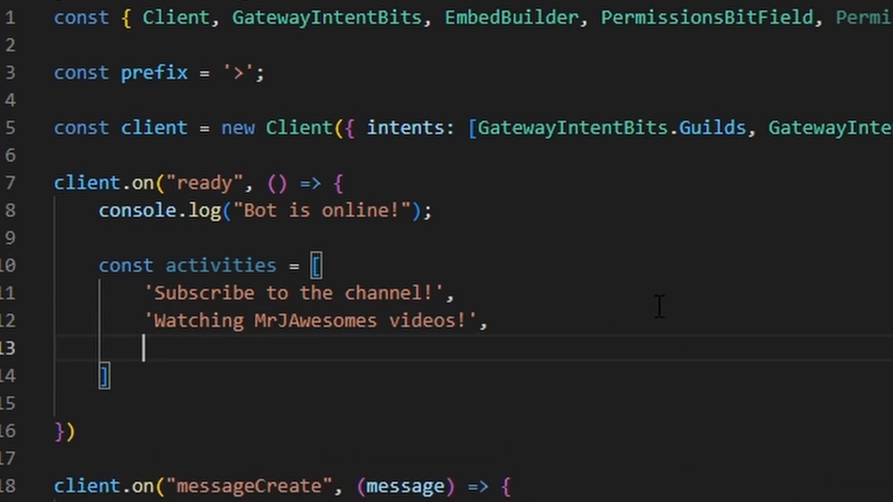
type("''")
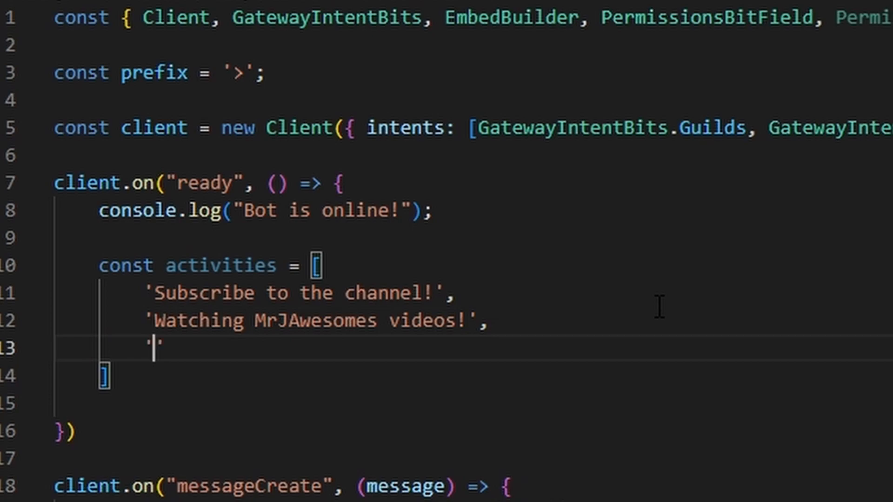
type("Leav")
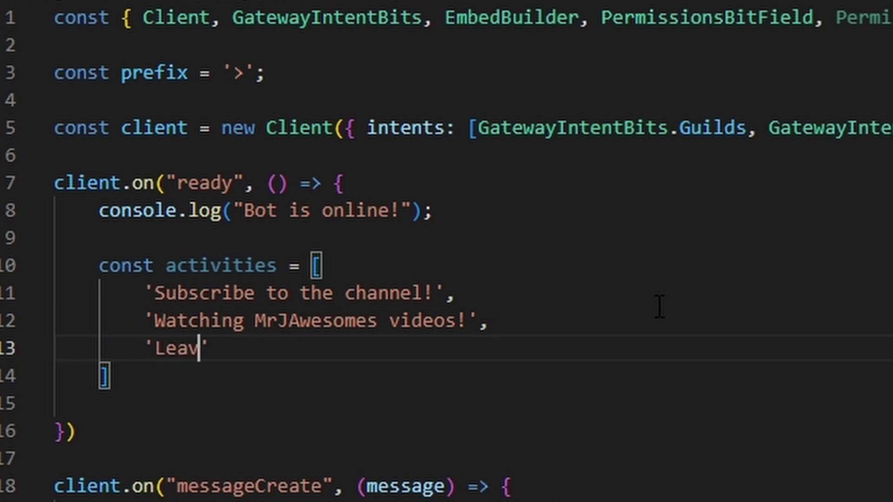
type("e a comment below")
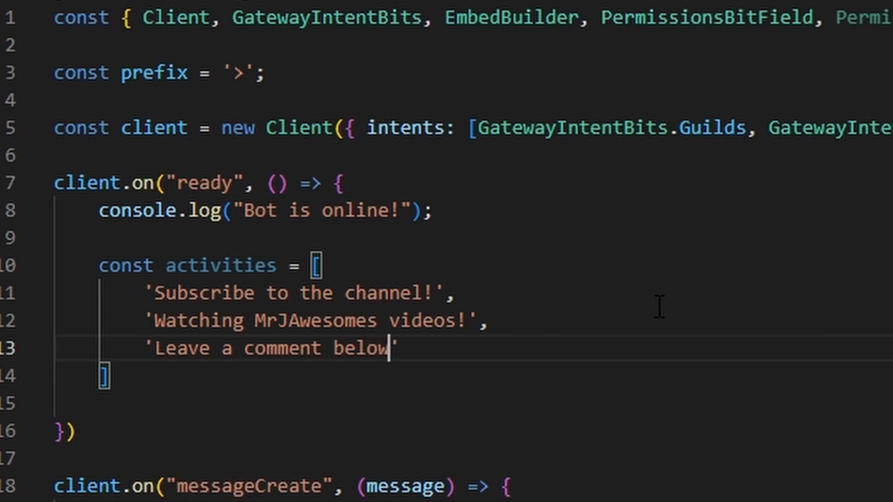
type("!")
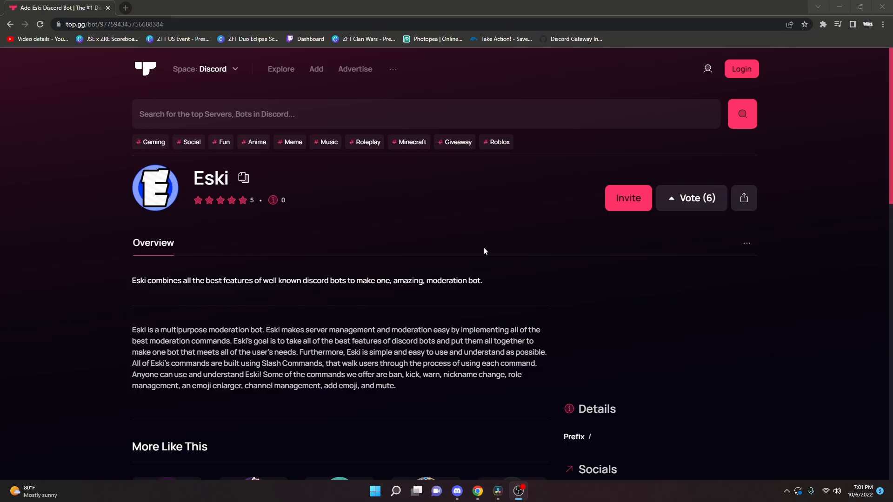
mouse_move(454, 201)
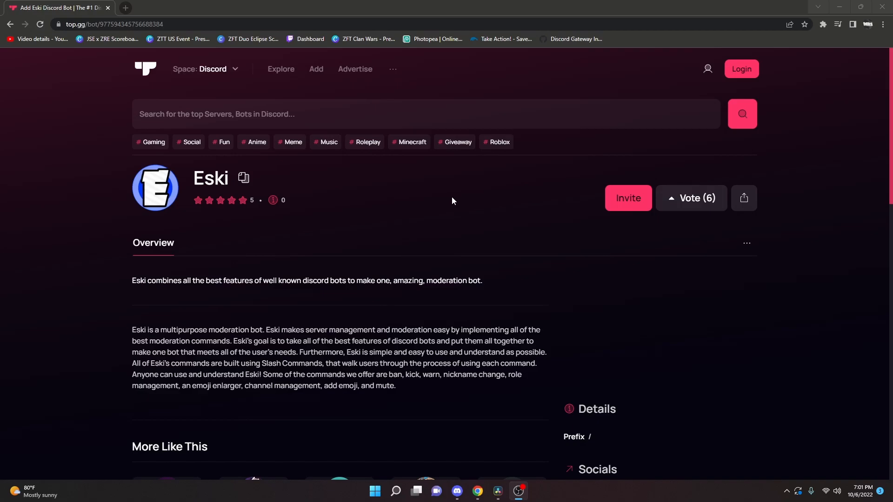
mouse_move(513, 177)
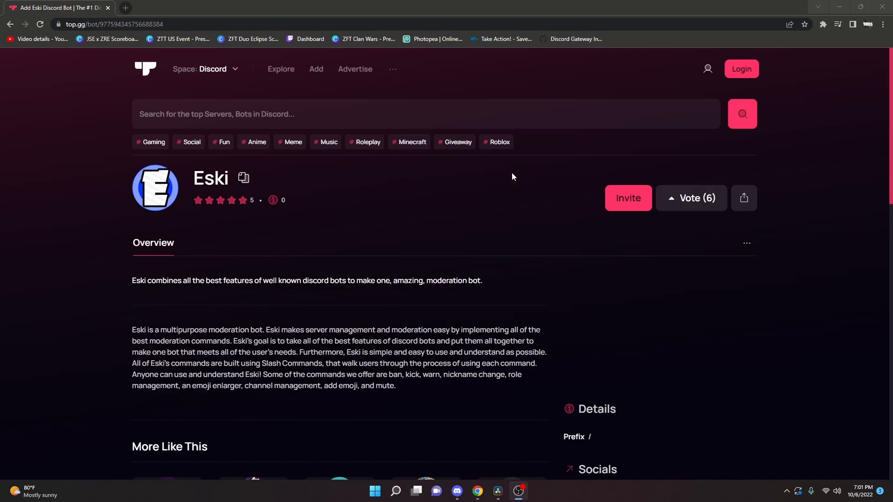
mouse_move(245, 191)
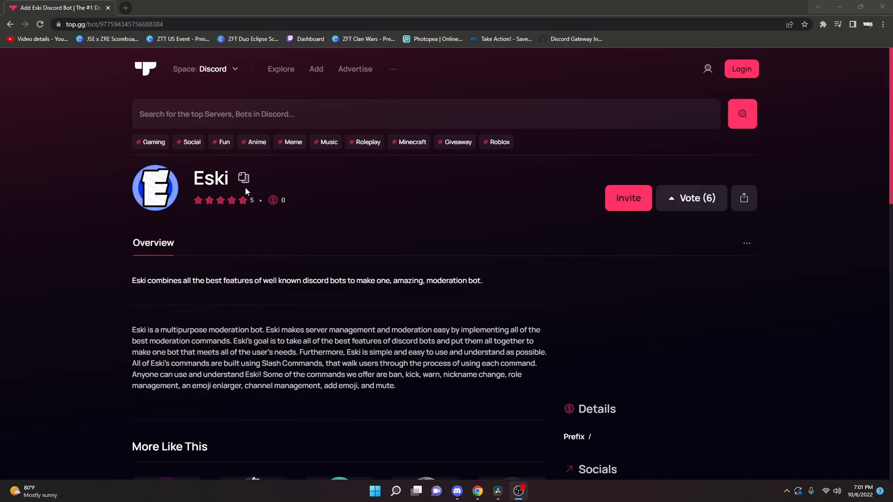
mouse_move(442, 232)
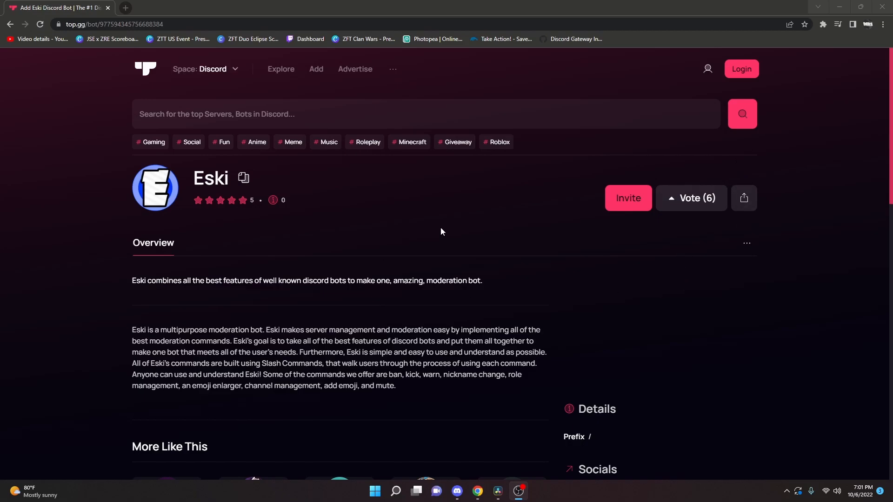
mouse_move(787, 319)
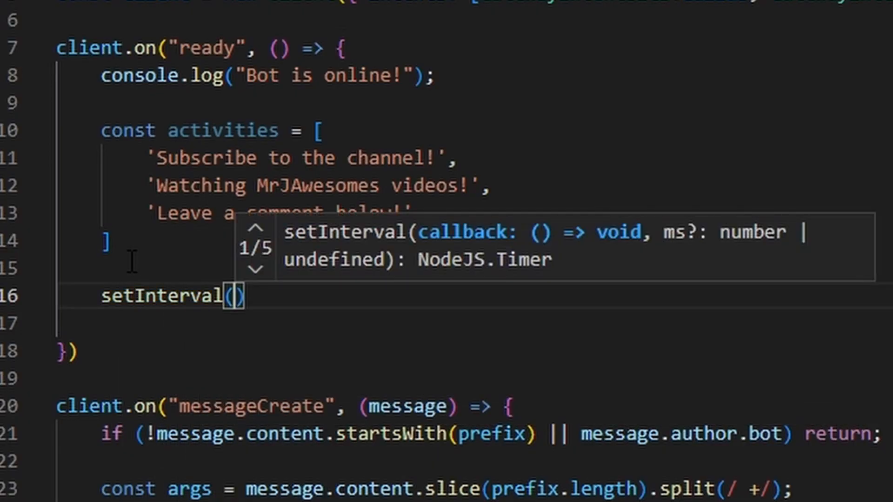
Step: Define const status = activities[Math.floor(Math.random() * activities.length)]; inside setInterval
type("(")
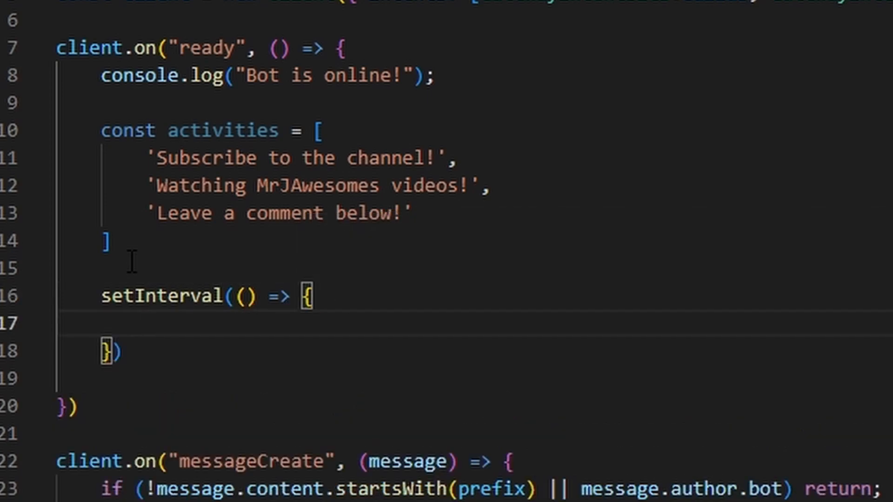
type("const stat")
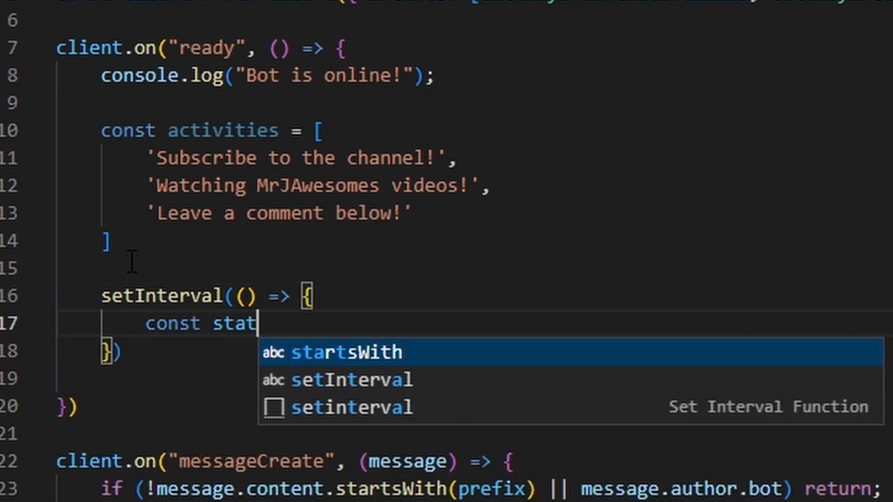
type("us = activities")
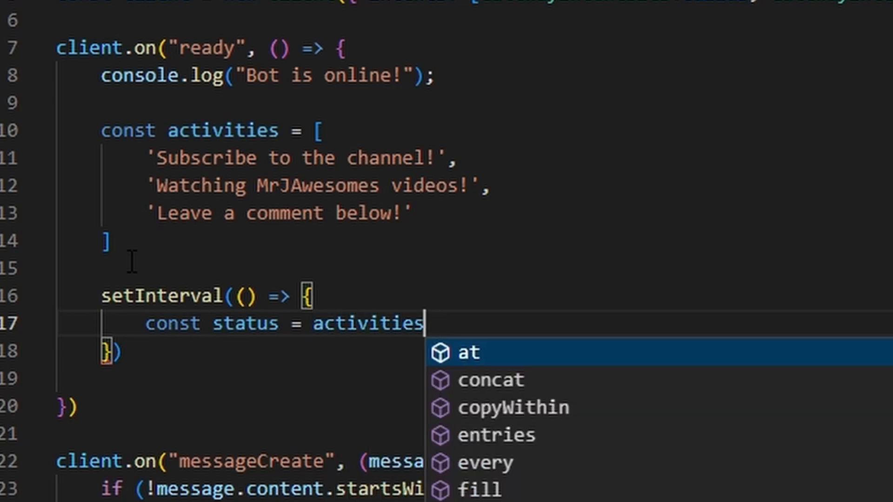
type("[M]")
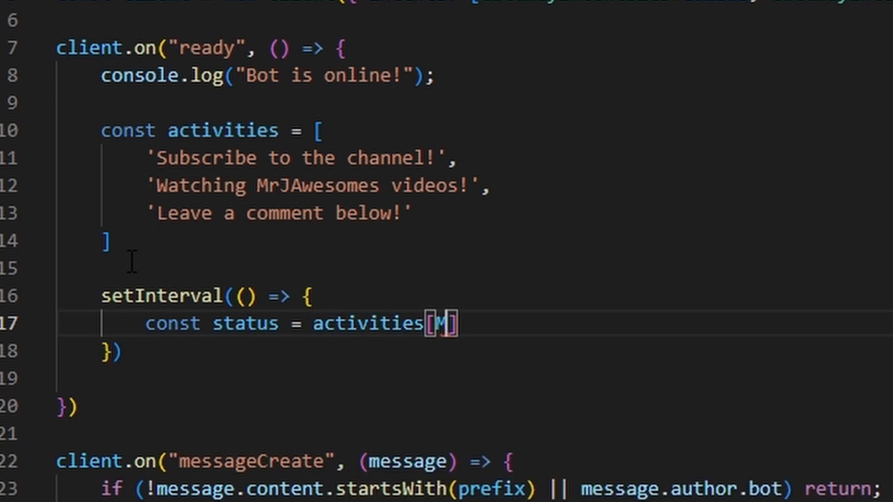
type("ath.floor()")
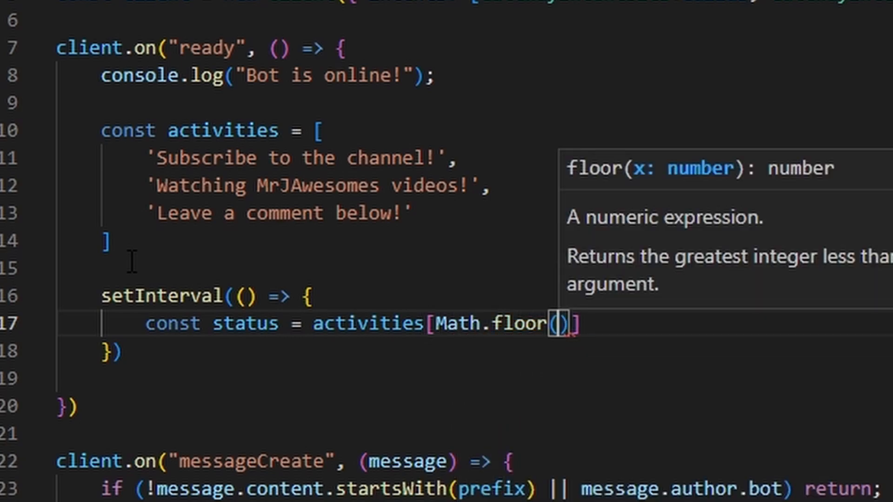
type("Math.random()")
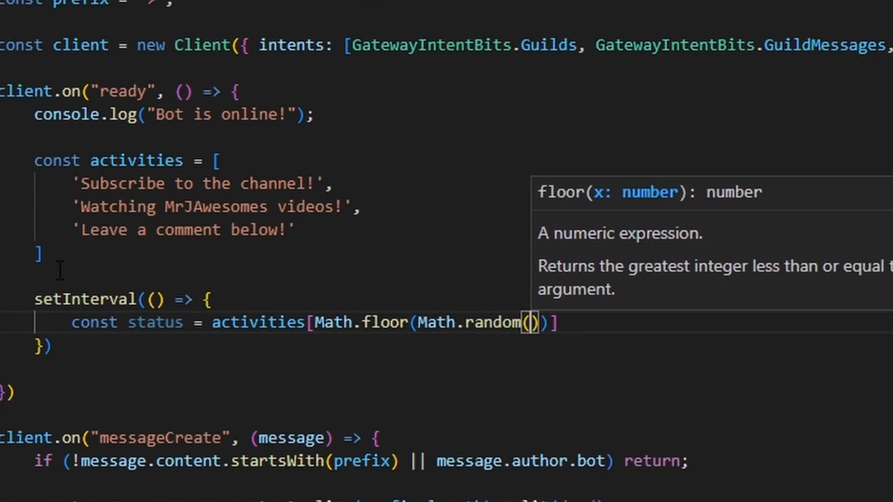
type("*")
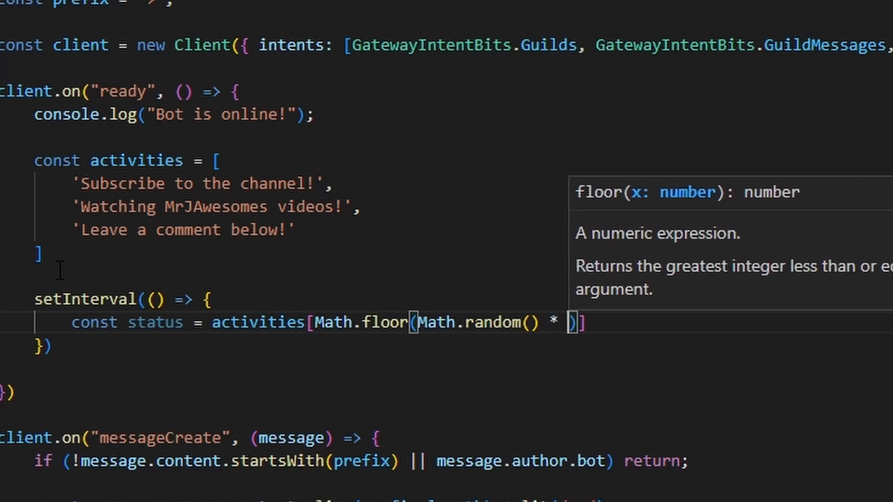
type("activities.length")
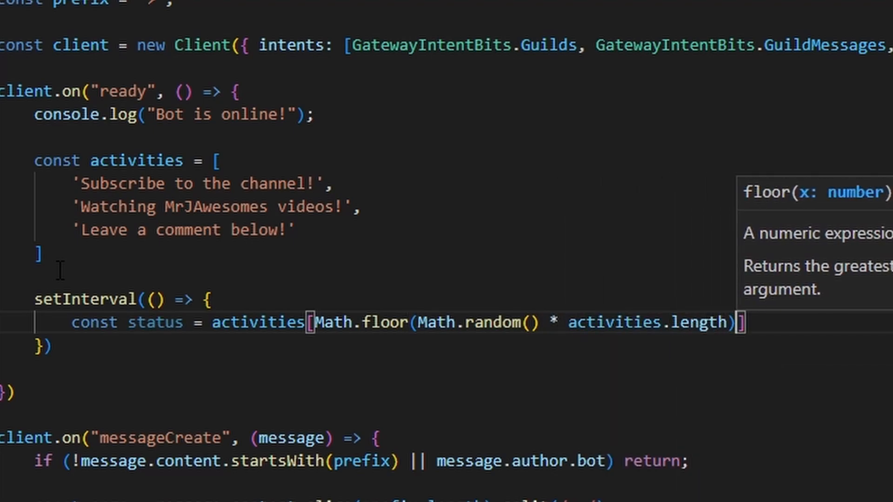
type(";")
left_click(461, 254)
type(";")
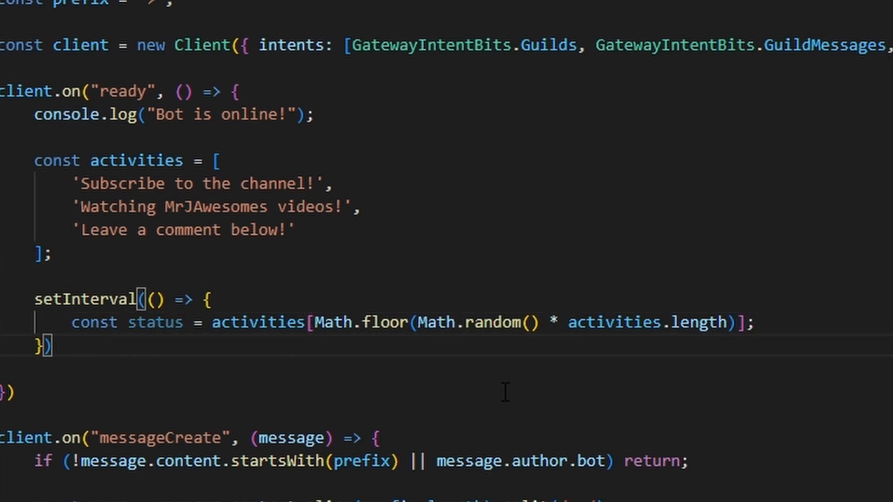
mouse_move(773, 335)
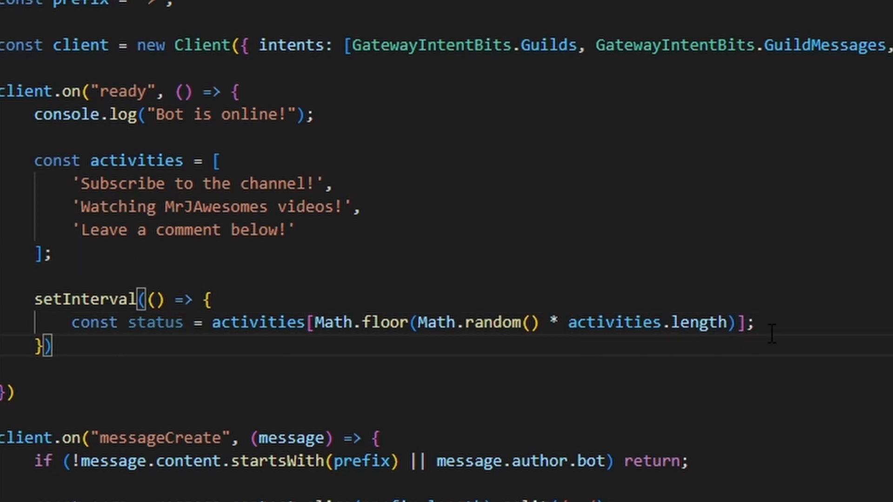
Step: Call client.user.setPresence with the random status and set the interval delay to 5000
key("Enter")
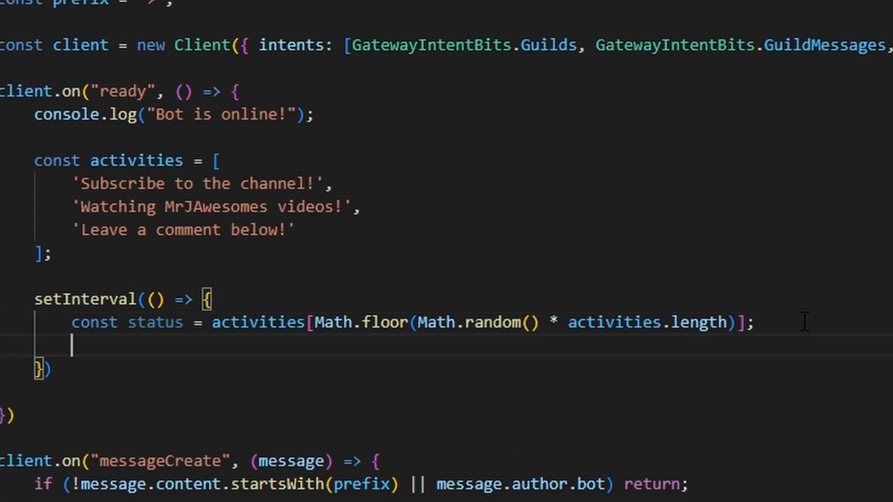
type("client.user.setPresence({ activities: [{ name: `$")
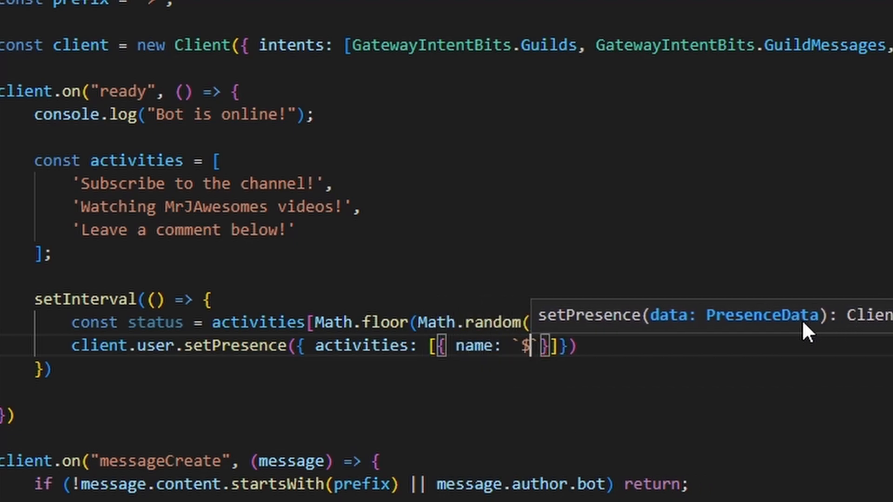
type("status")
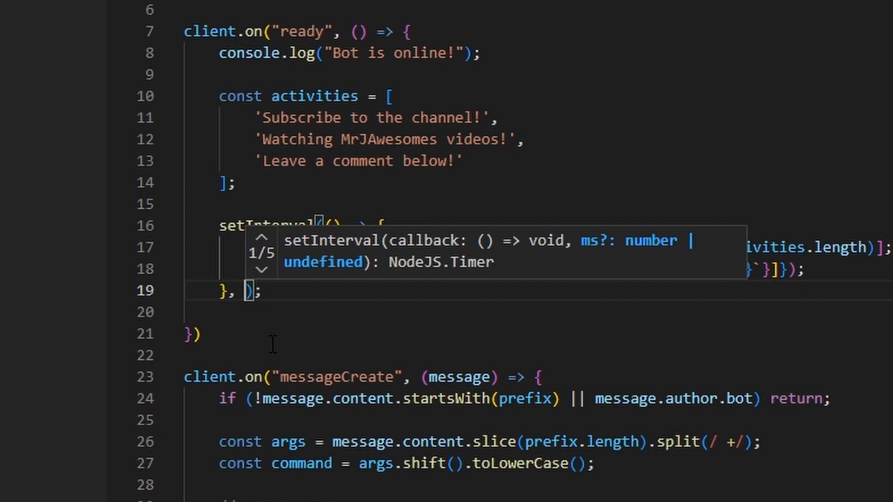
type("5000")
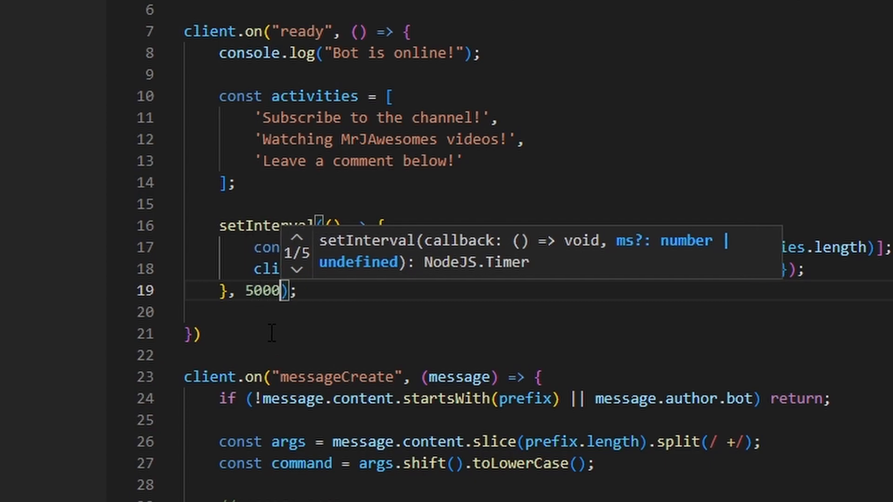
left_click(150, 7)
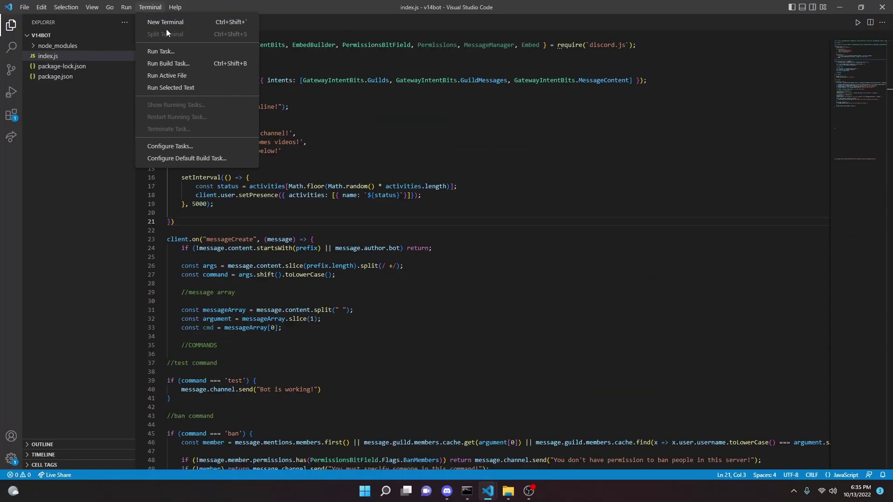
mouse_move(189, 23)
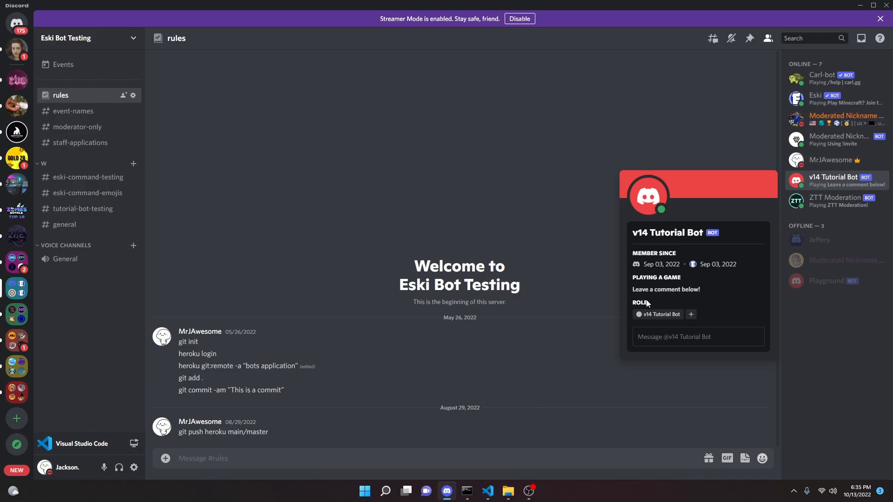
mouse_move(661, 285)
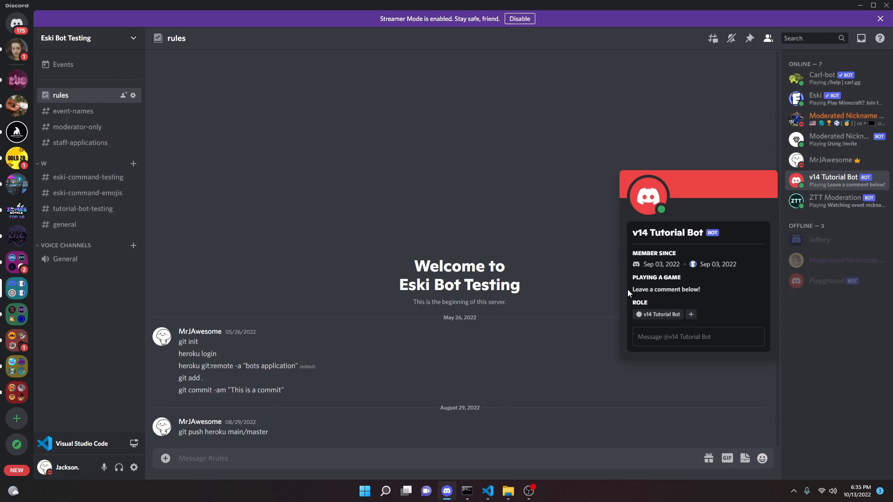
mouse_move(763, 225)
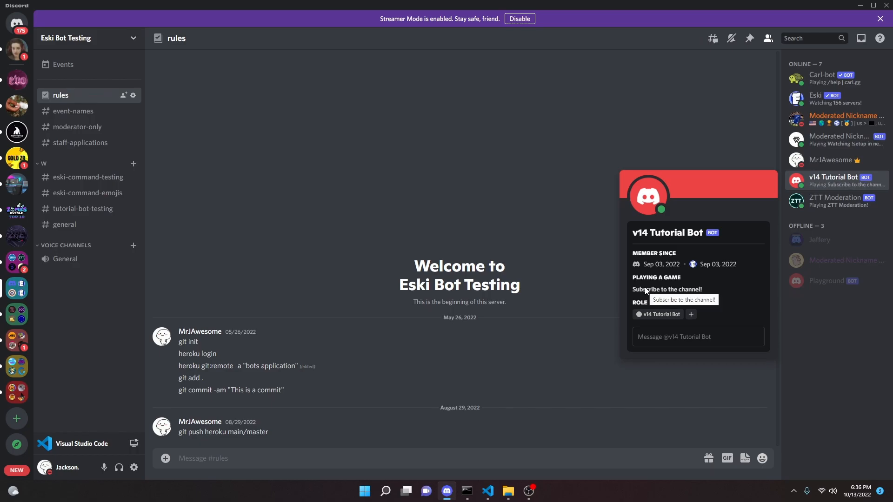
mouse_move(549, 4)
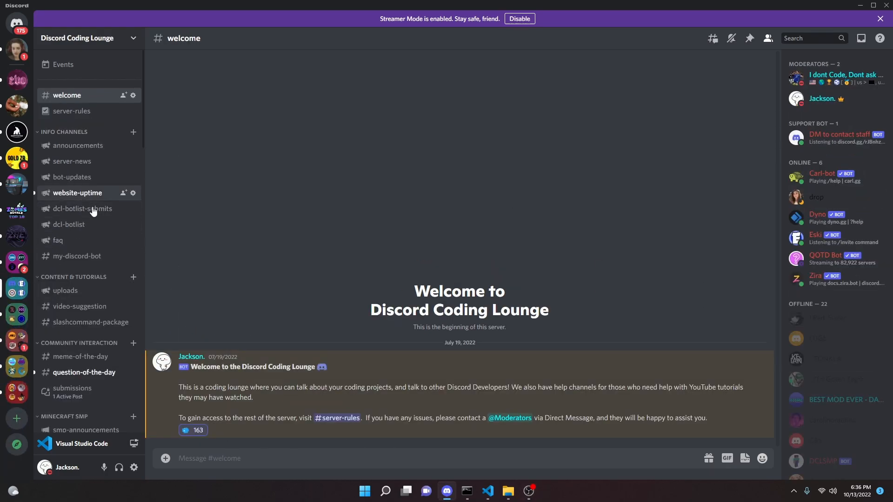
Step: Open #general in the Discord Coding Lounge server's channel list
scroll("down", 3)
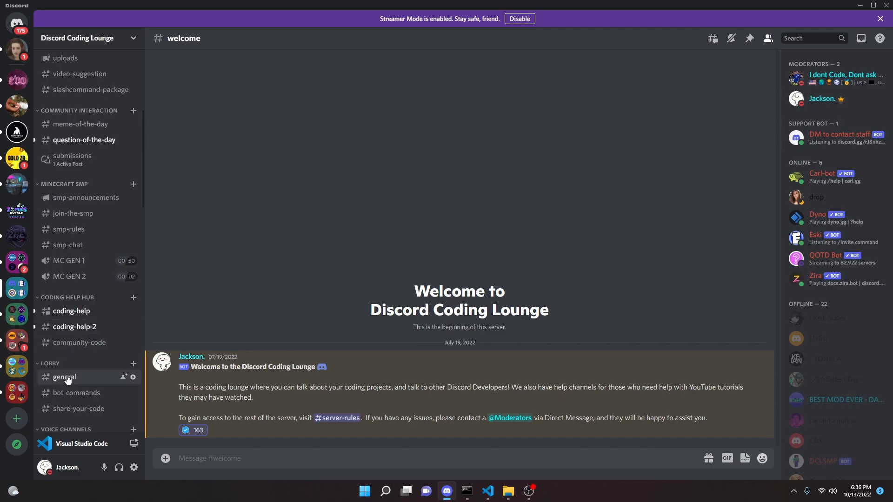
left_click(65, 377)
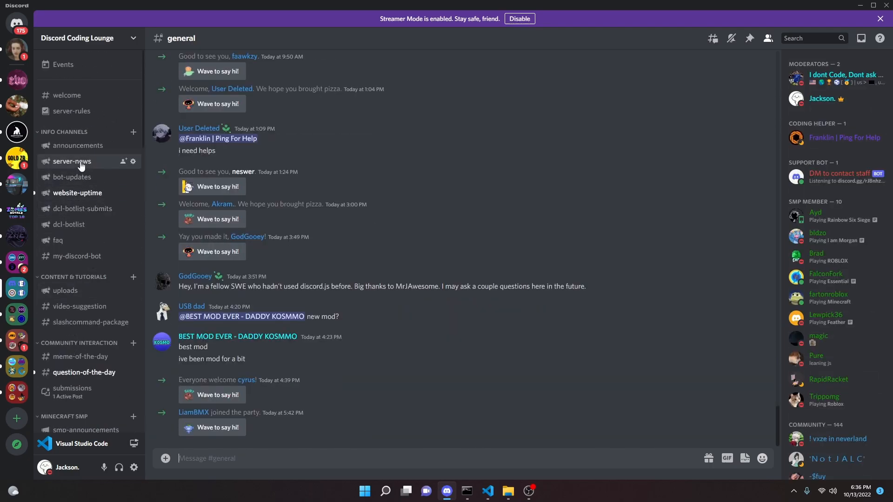
mouse_move(81, 227)
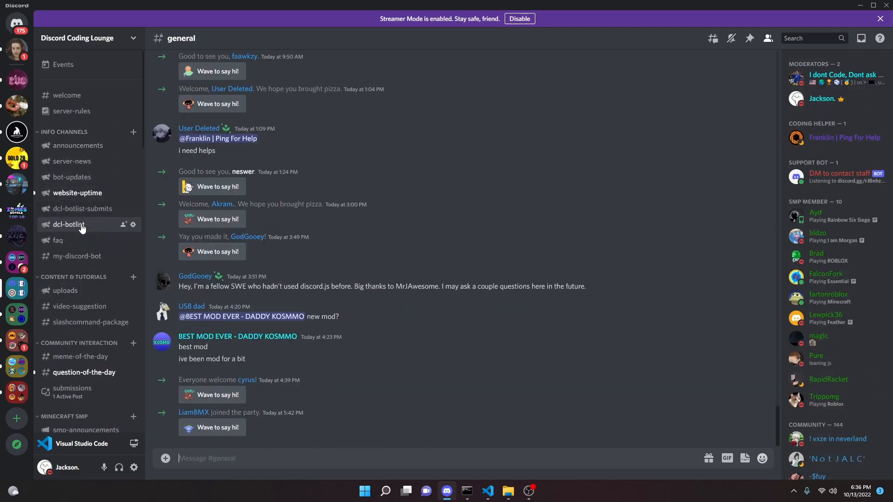
mouse_move(55, 142)
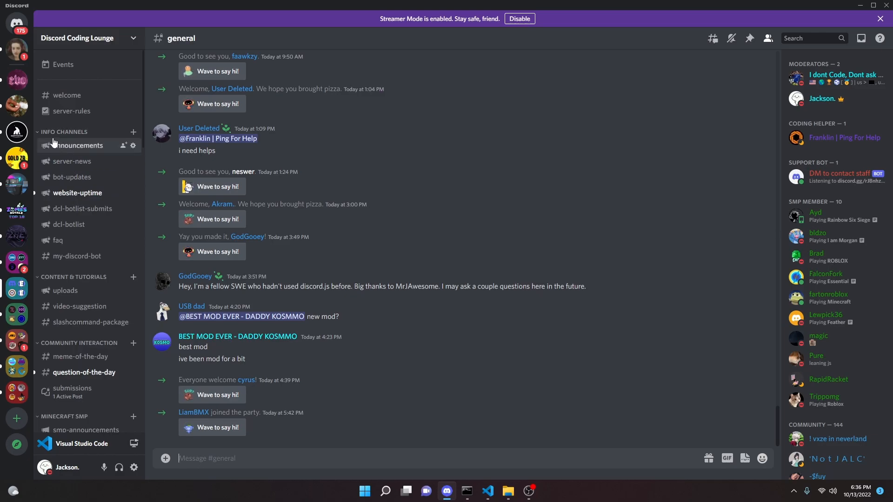
scroll("down", 3)
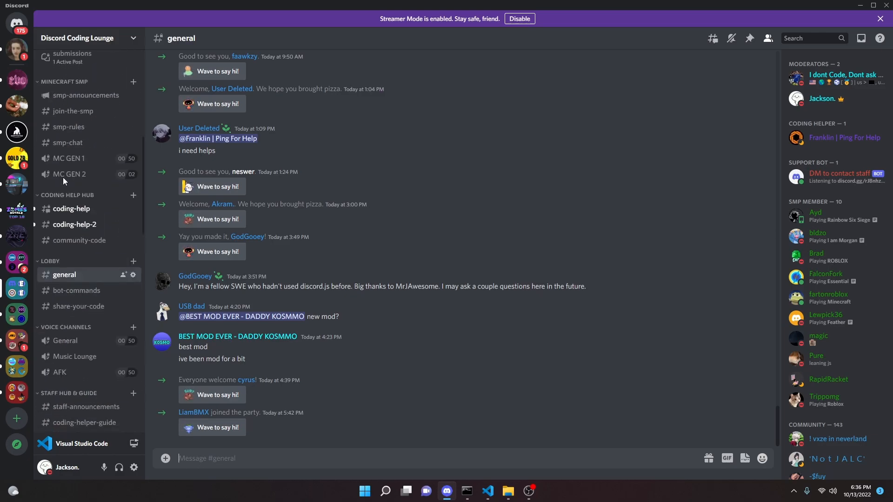